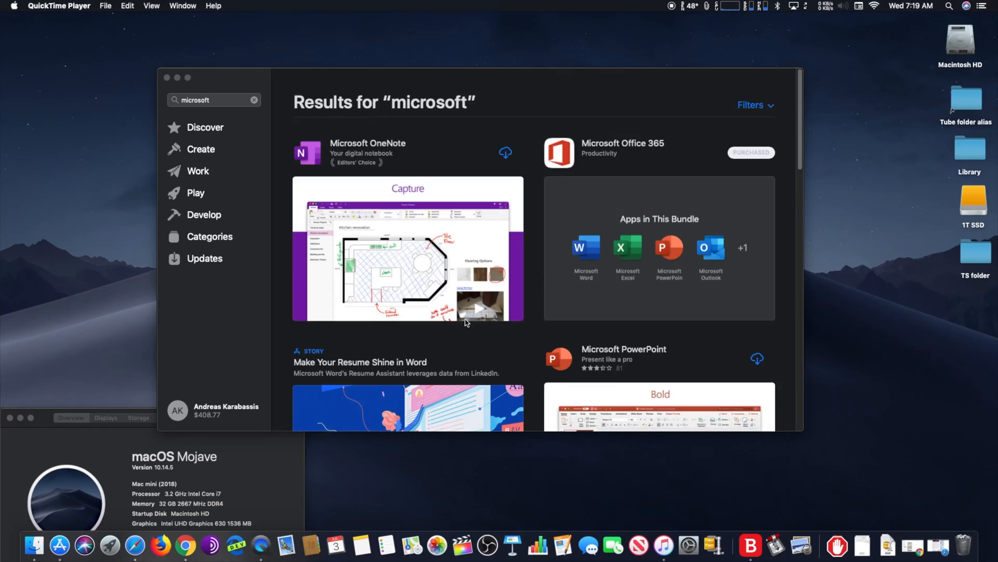
Step: Dismiss the data privacy note, glance at the Tasks list, and land on the My Day view
scroll("down", 3)
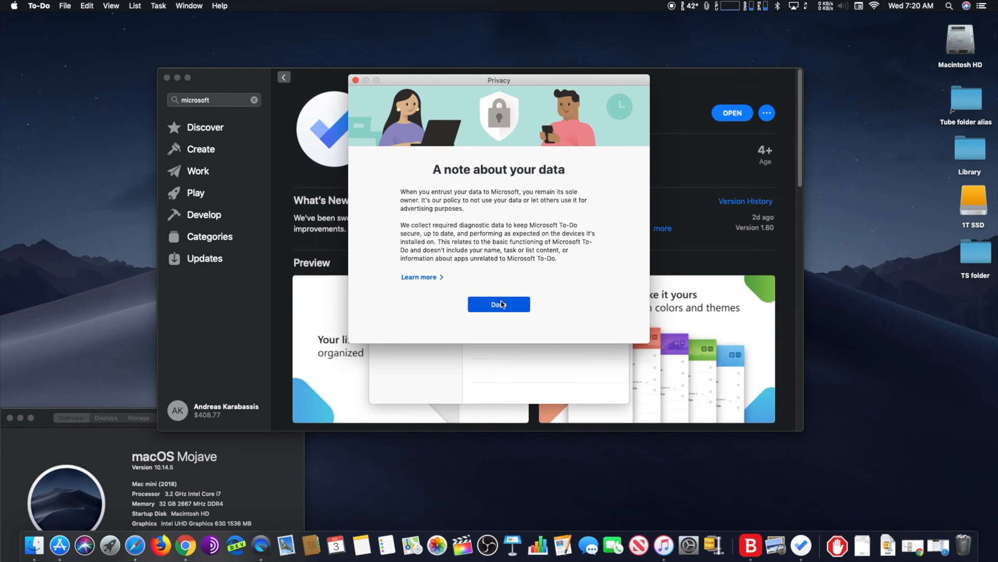
left_click(499, 304)
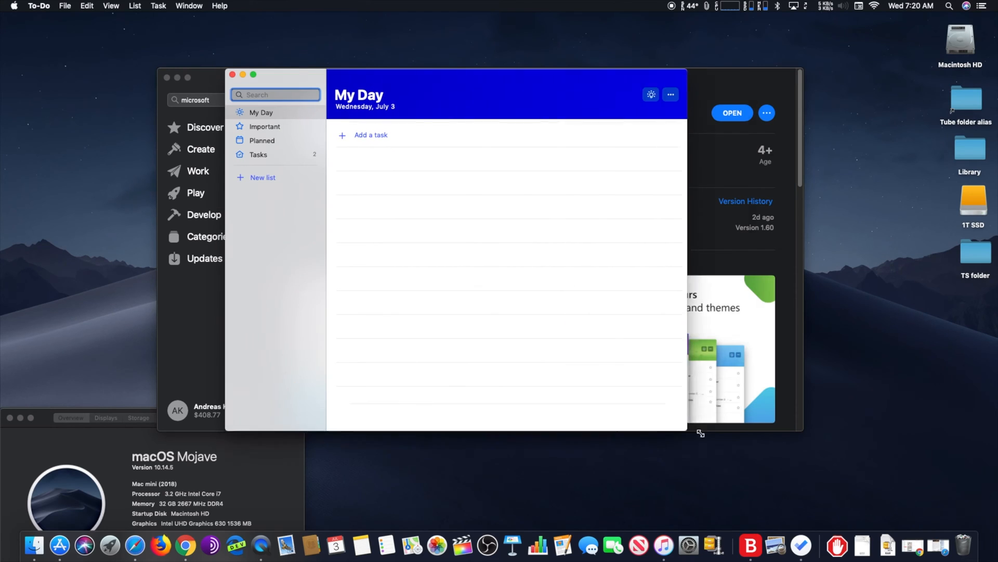
left_click(258, 154)
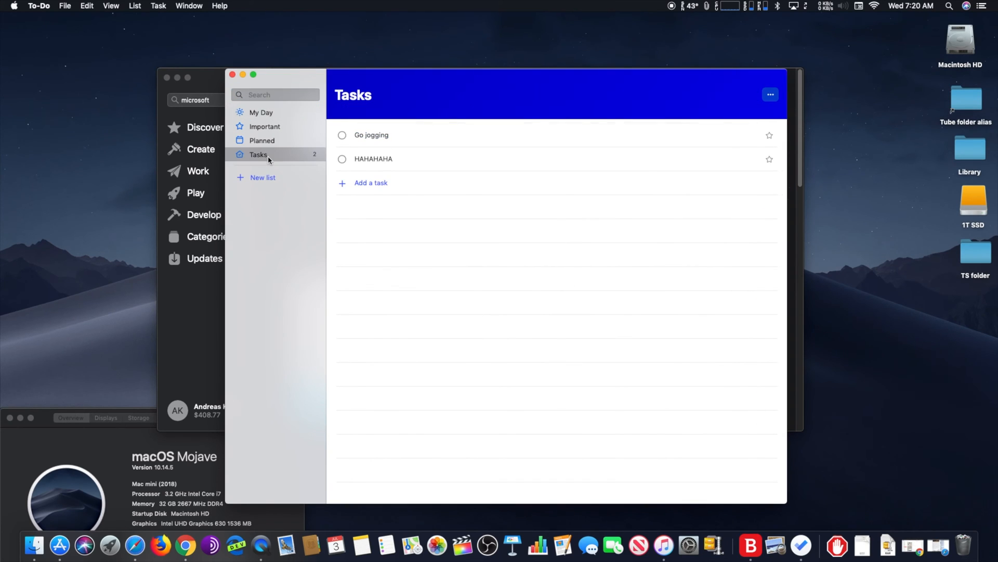
left_click(260, 112)
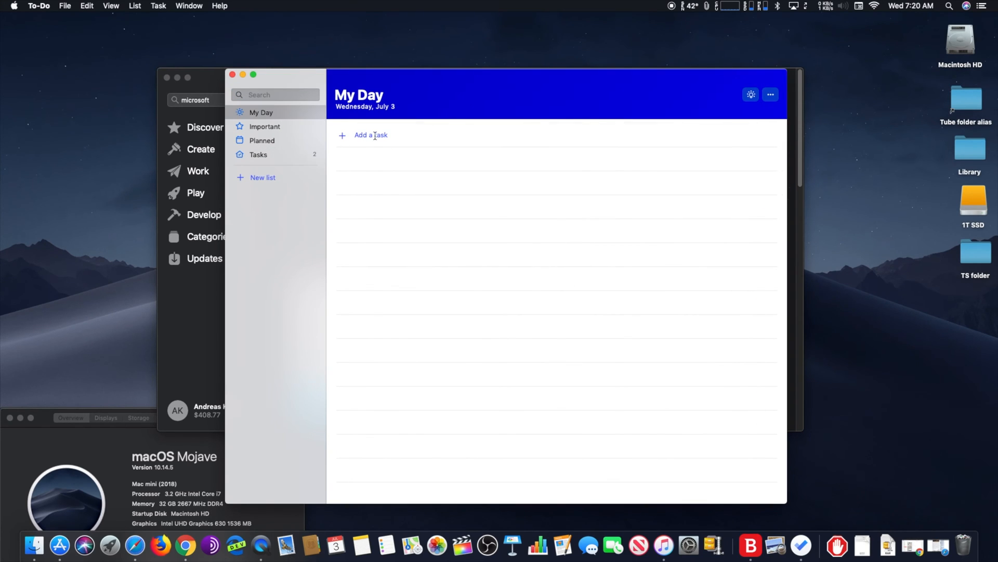
Step: Create a new untitled list and place the cursor in its title field
left_click(262, 177)
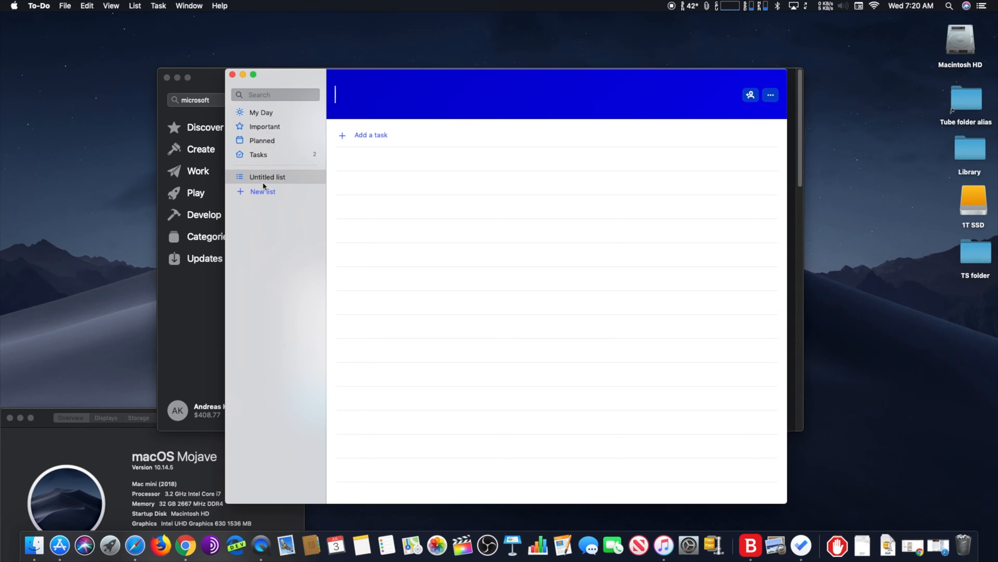
mouse_move(758, 131)
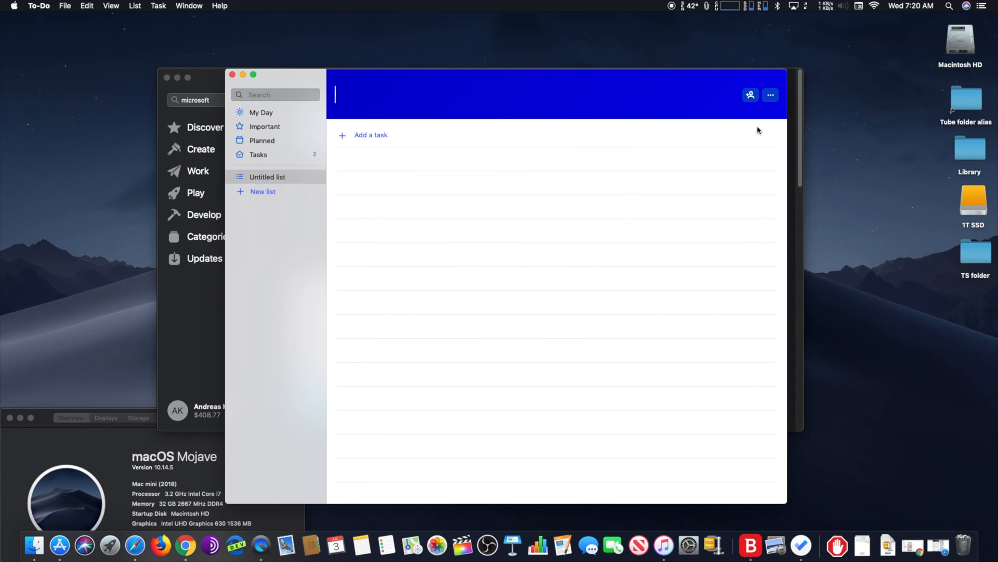
left_click(769, 95)
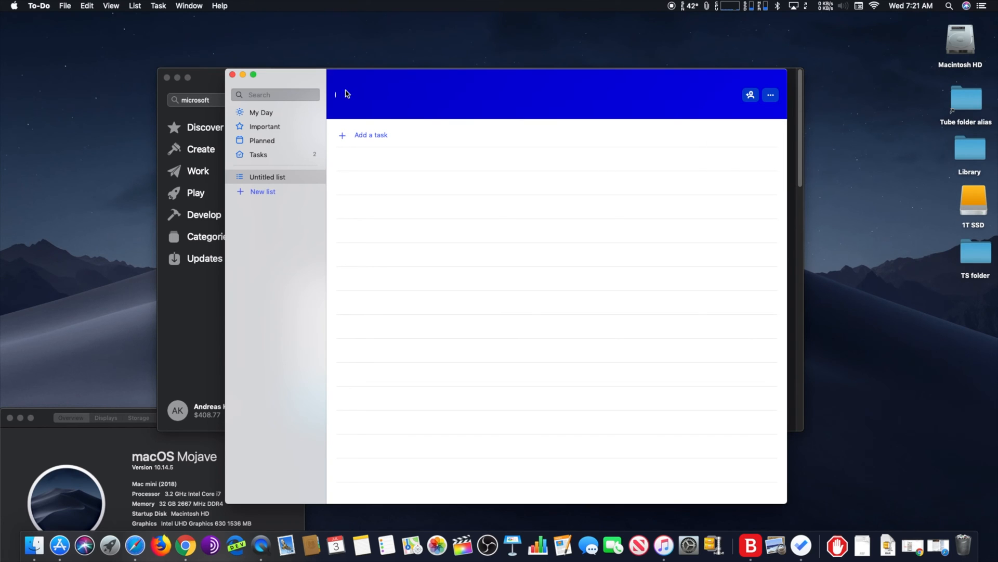
Step: Name the list 'G', then in Tasks check off a task and view the Groceries task details
left_click(258, 154)
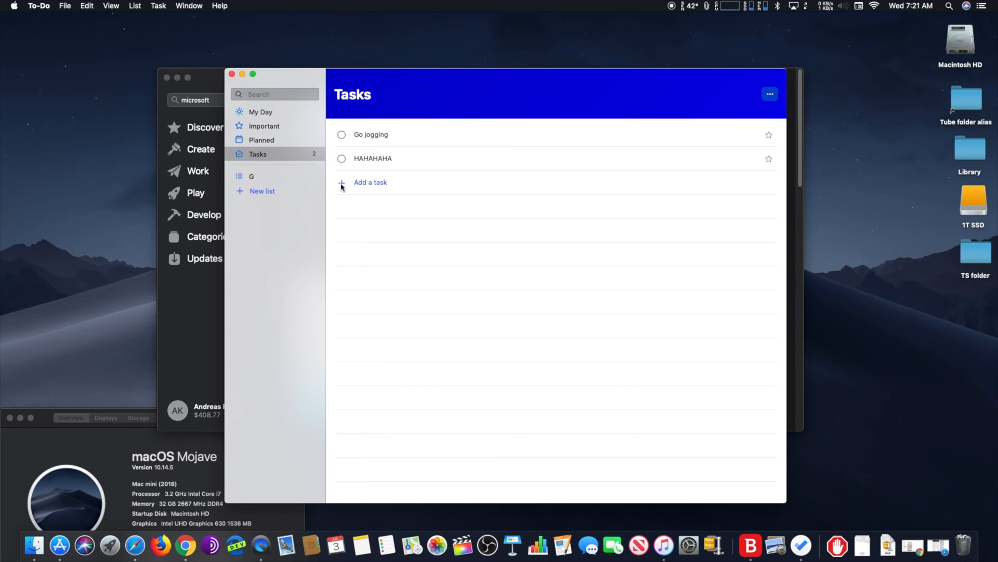
type("G")
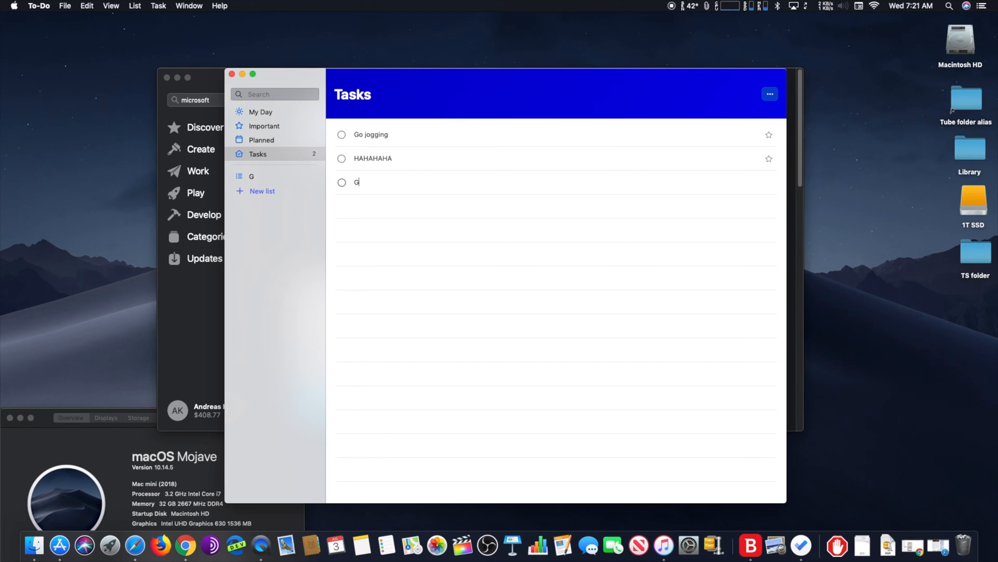
left_click(342, 182)
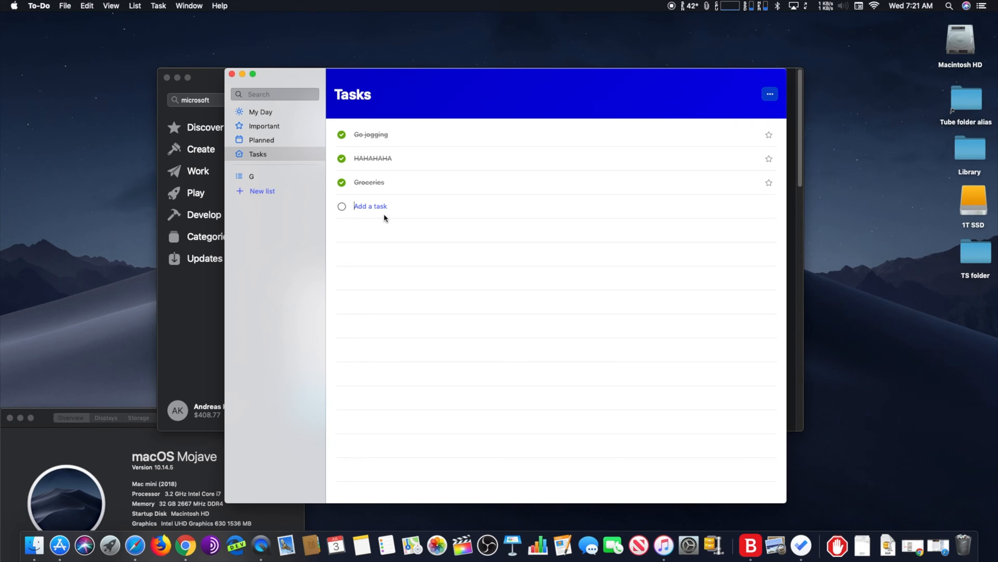
left_click(368, 182)
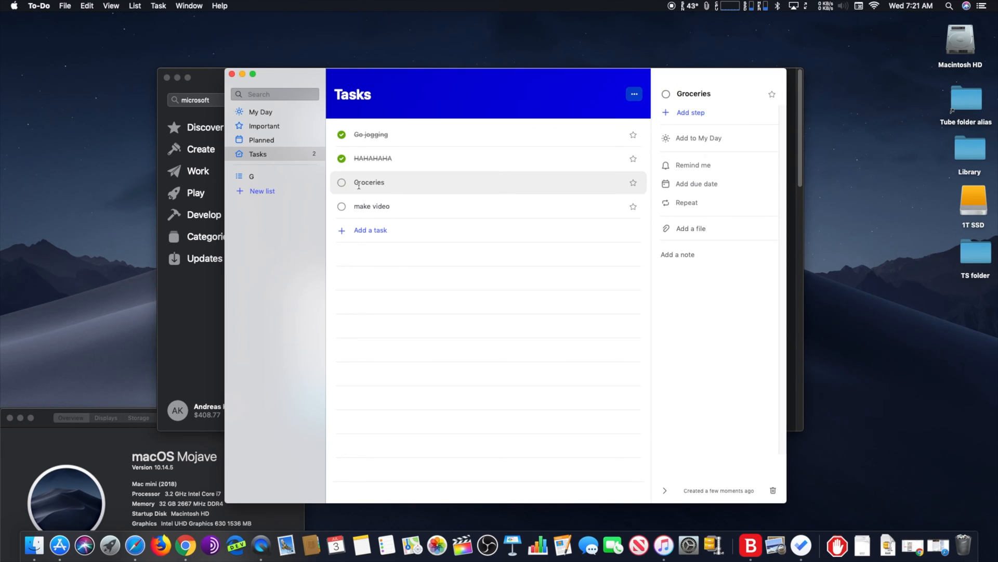